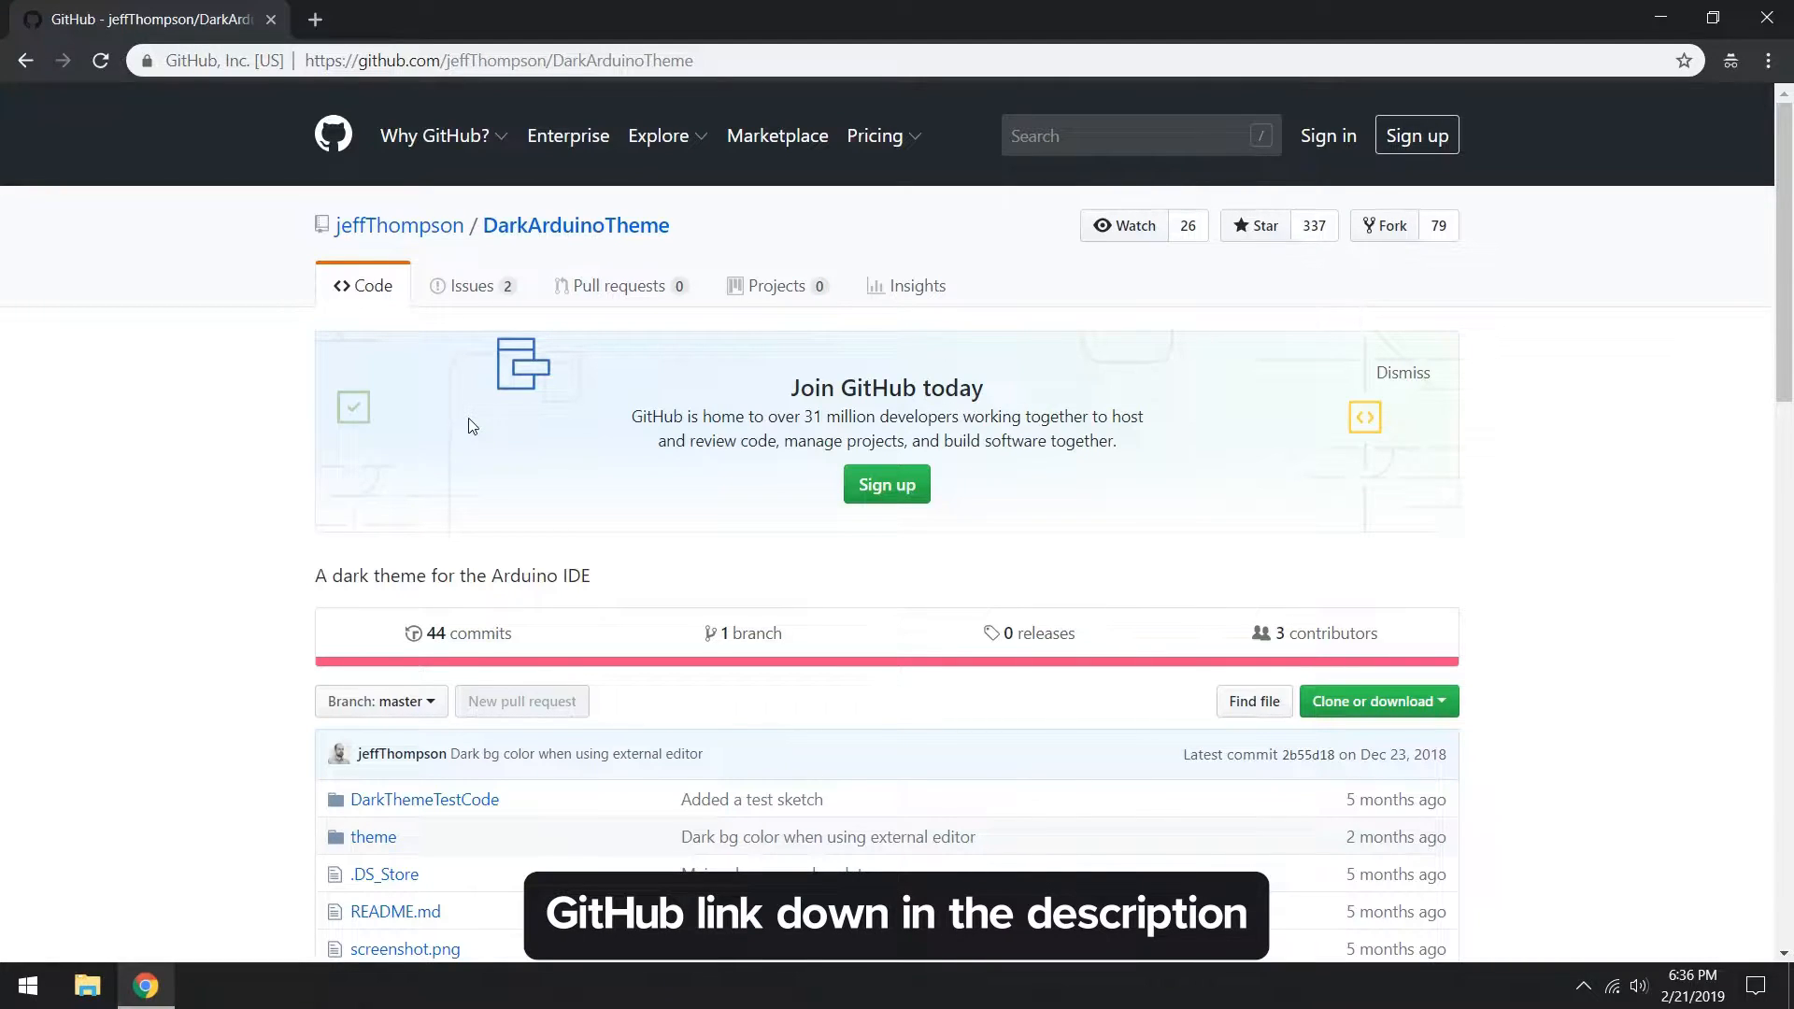
mouse_move(506, 162)
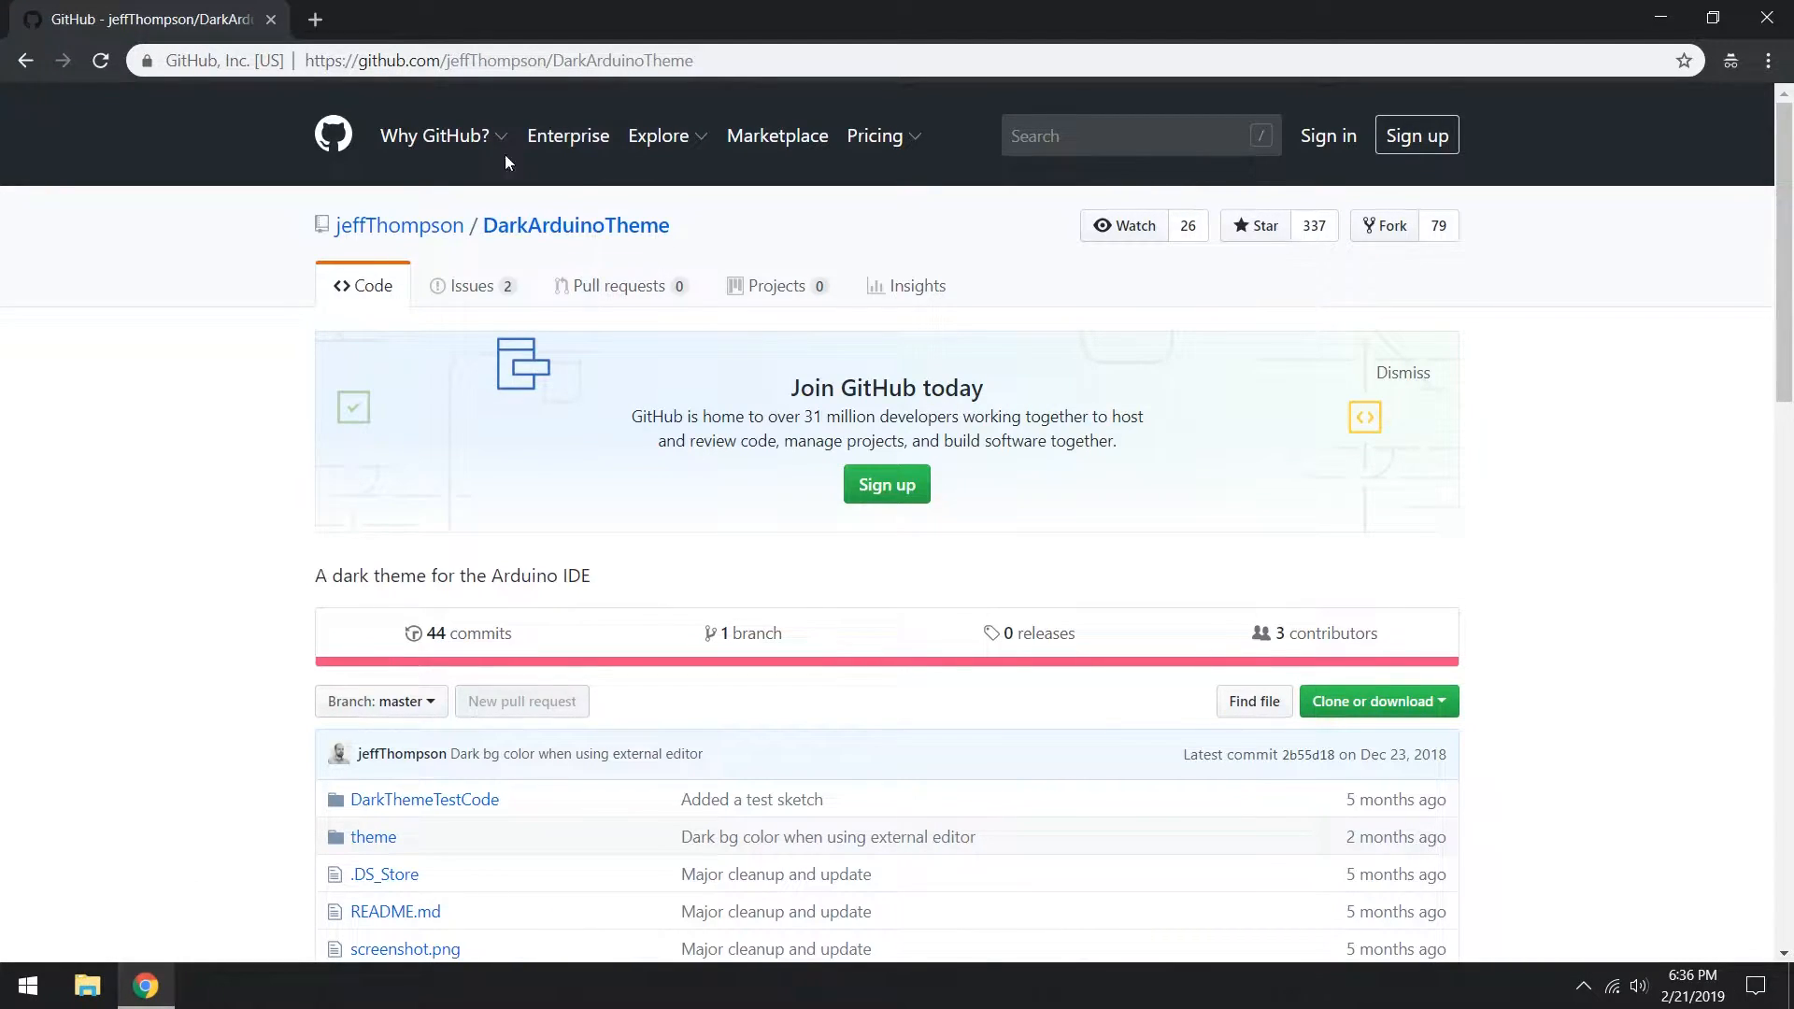
Download the DarkArduinoTheme repository as a ZIP via Clone or download and view it in File Explorer
left_click(1379, 701)
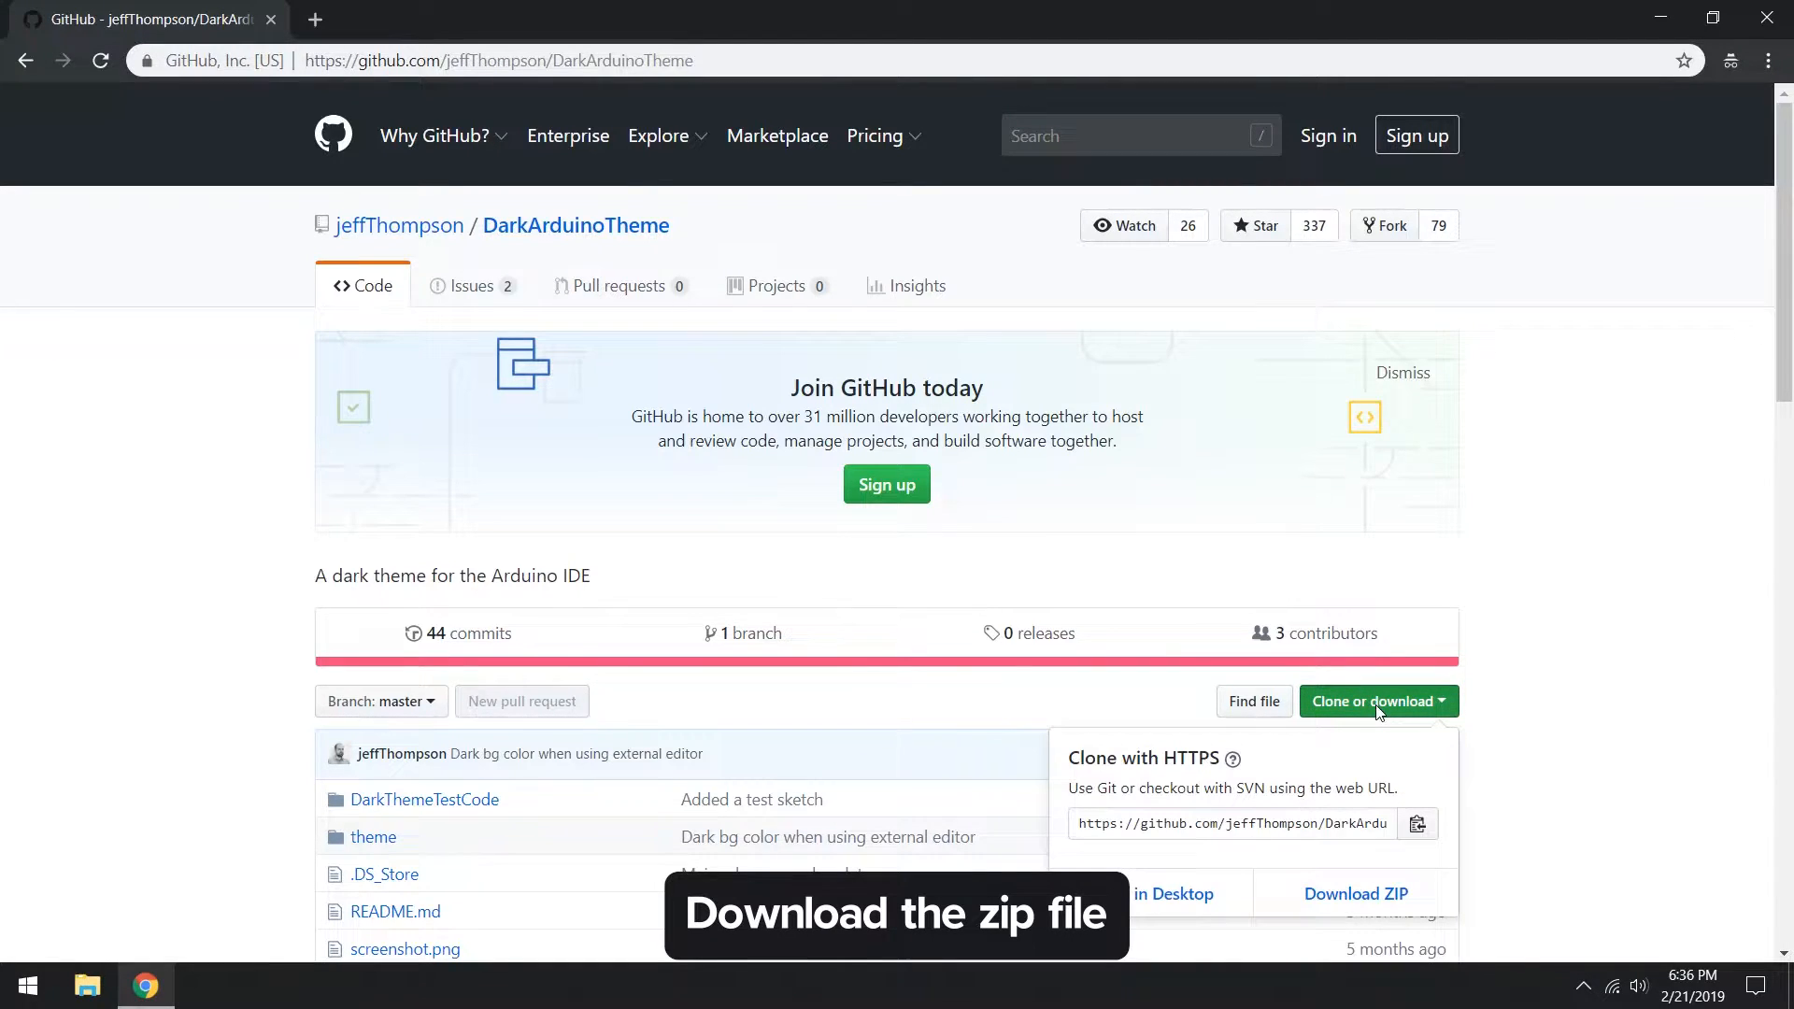
left_click(1357, 893)
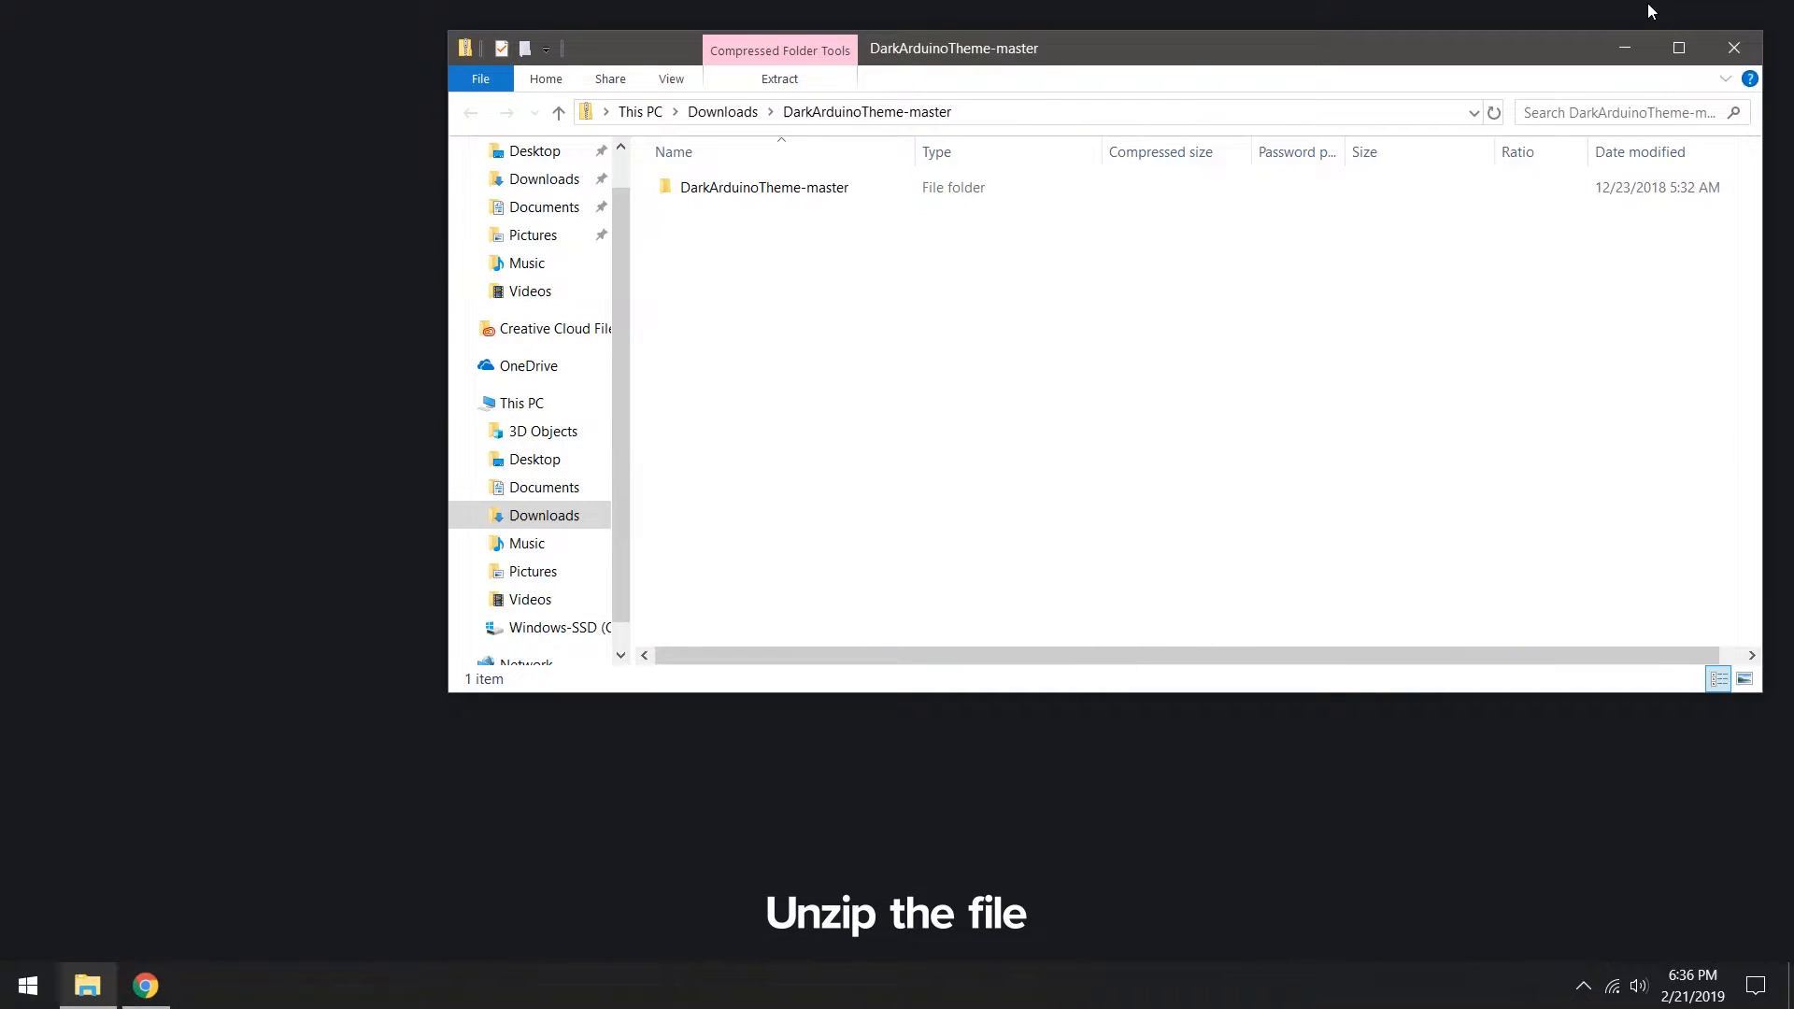
right_click(86, 985)
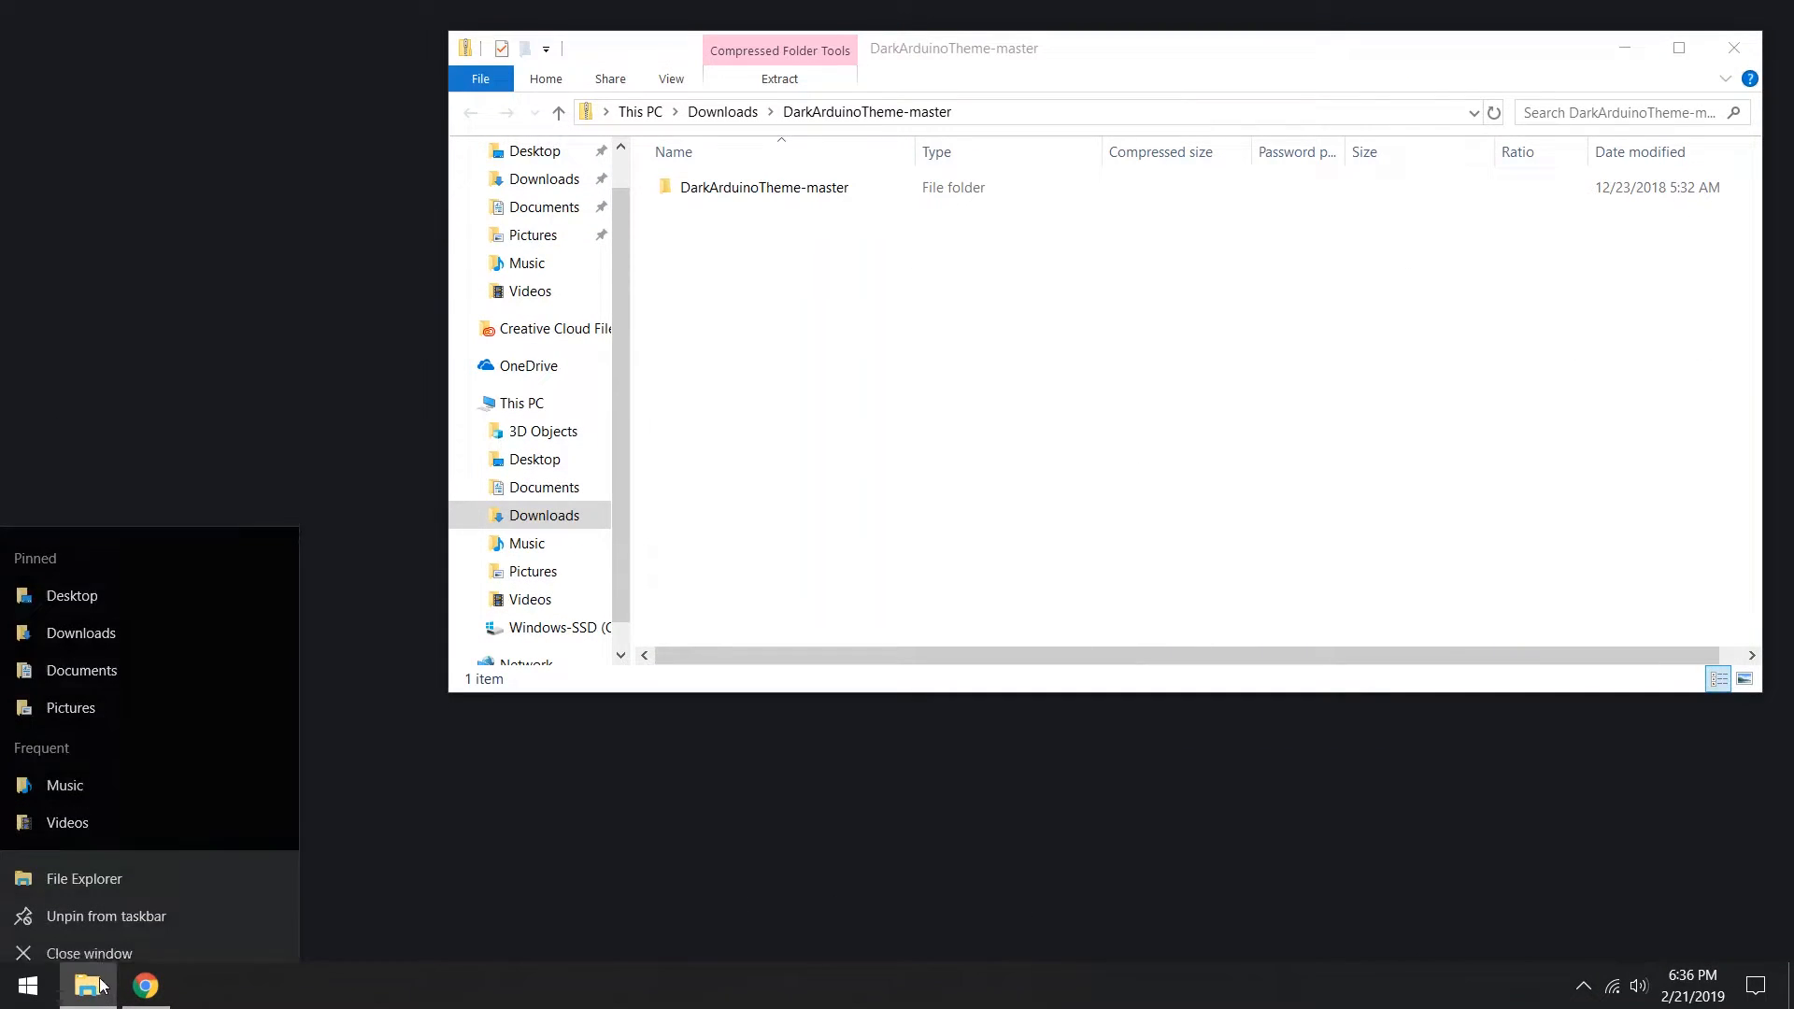
In a second Explorer window, navigate to C:\Program Files (x86)\Arduino\lib
left_click(84, 878)
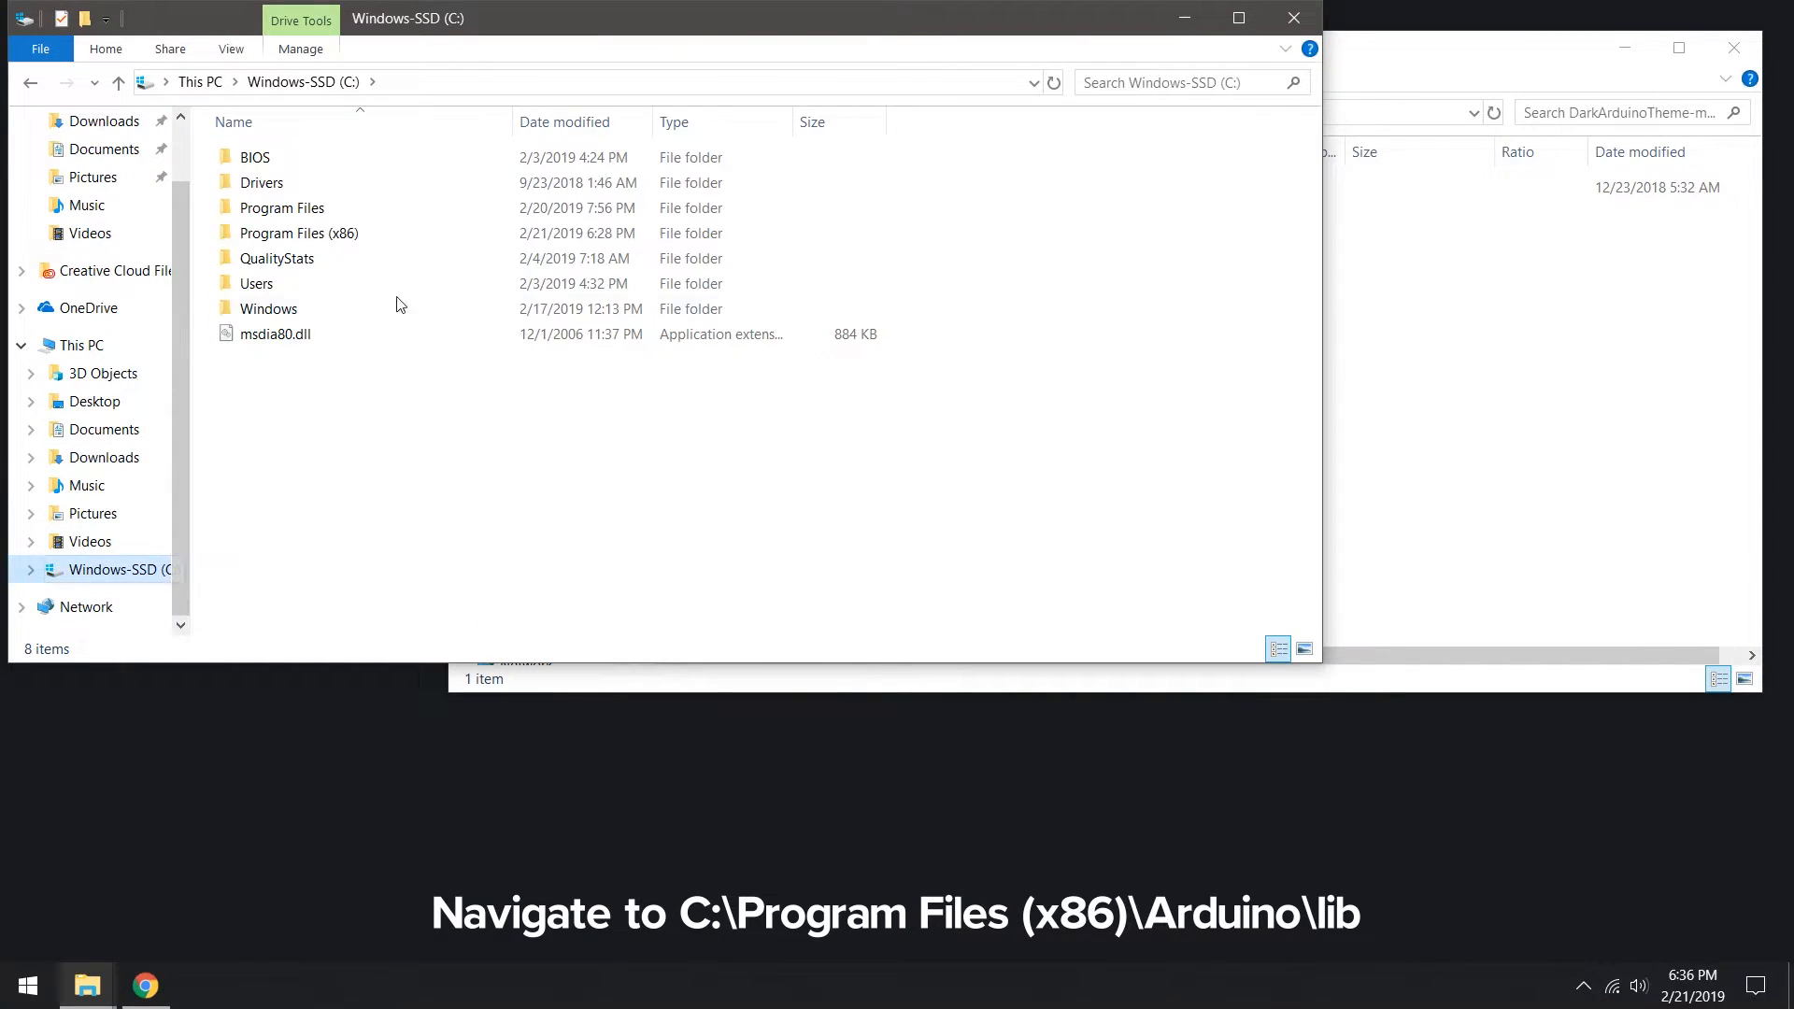
double_click(301, 232)
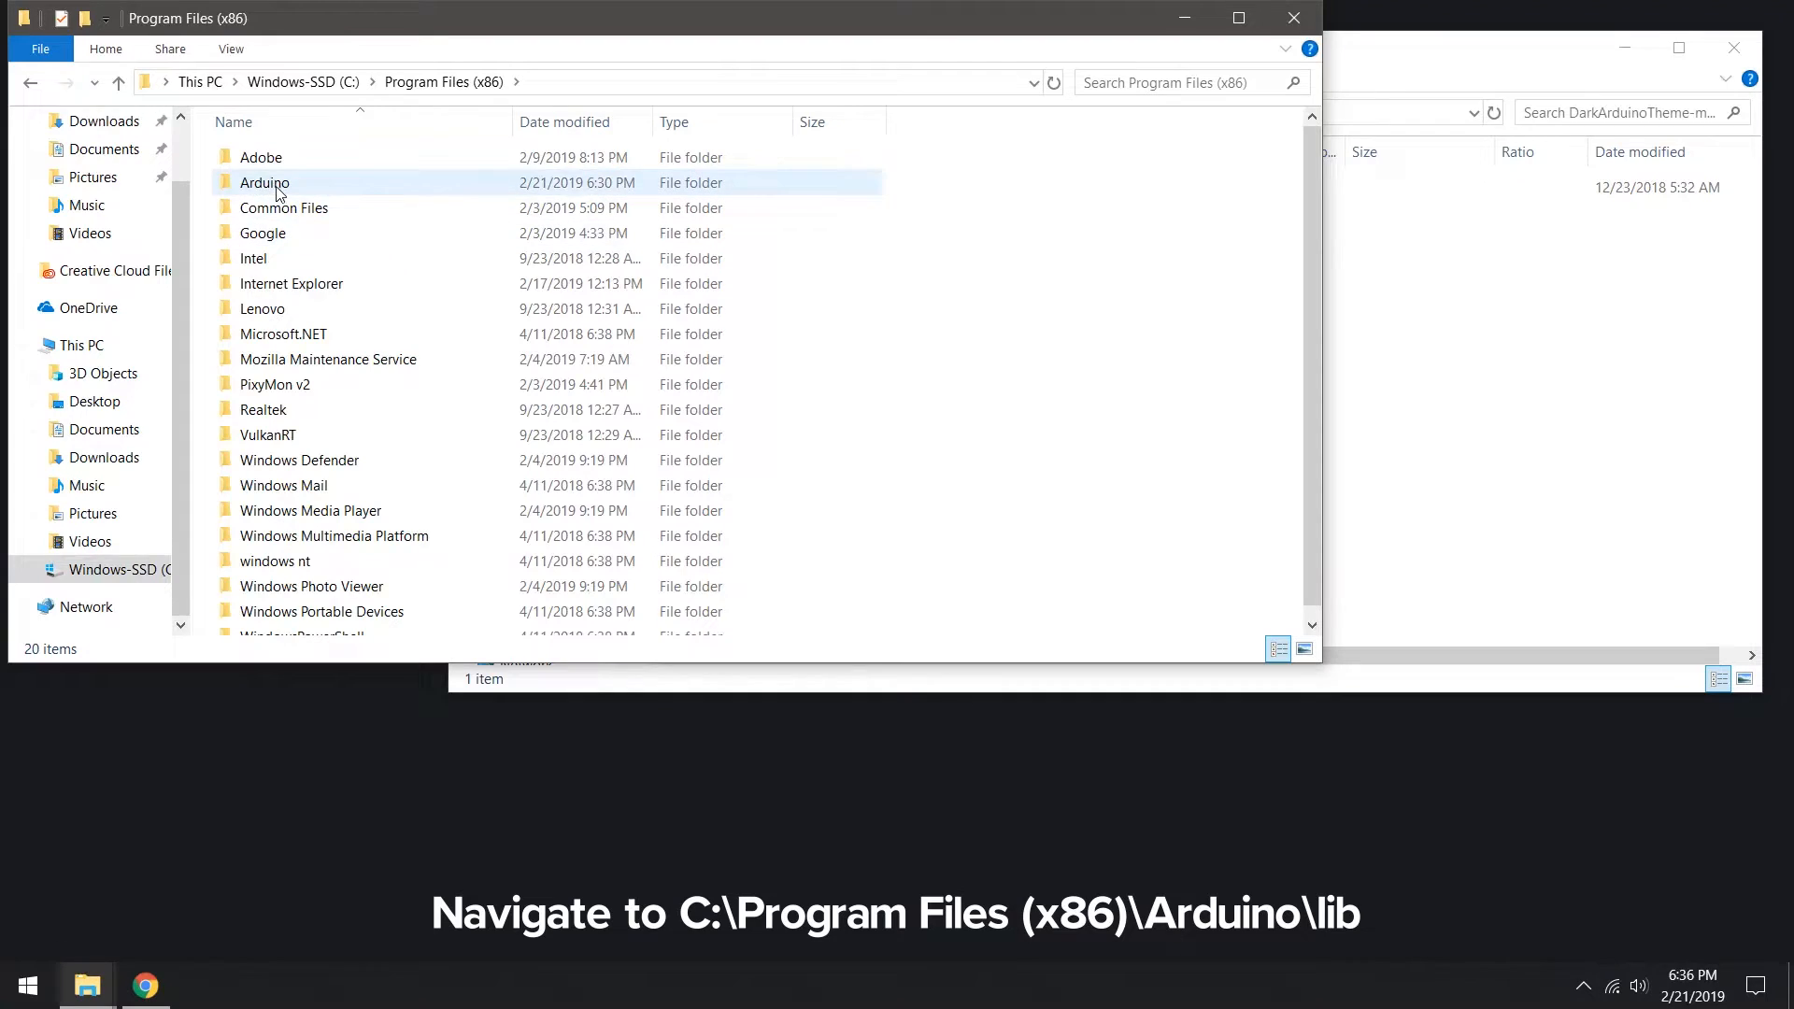
double_click(265, 184)
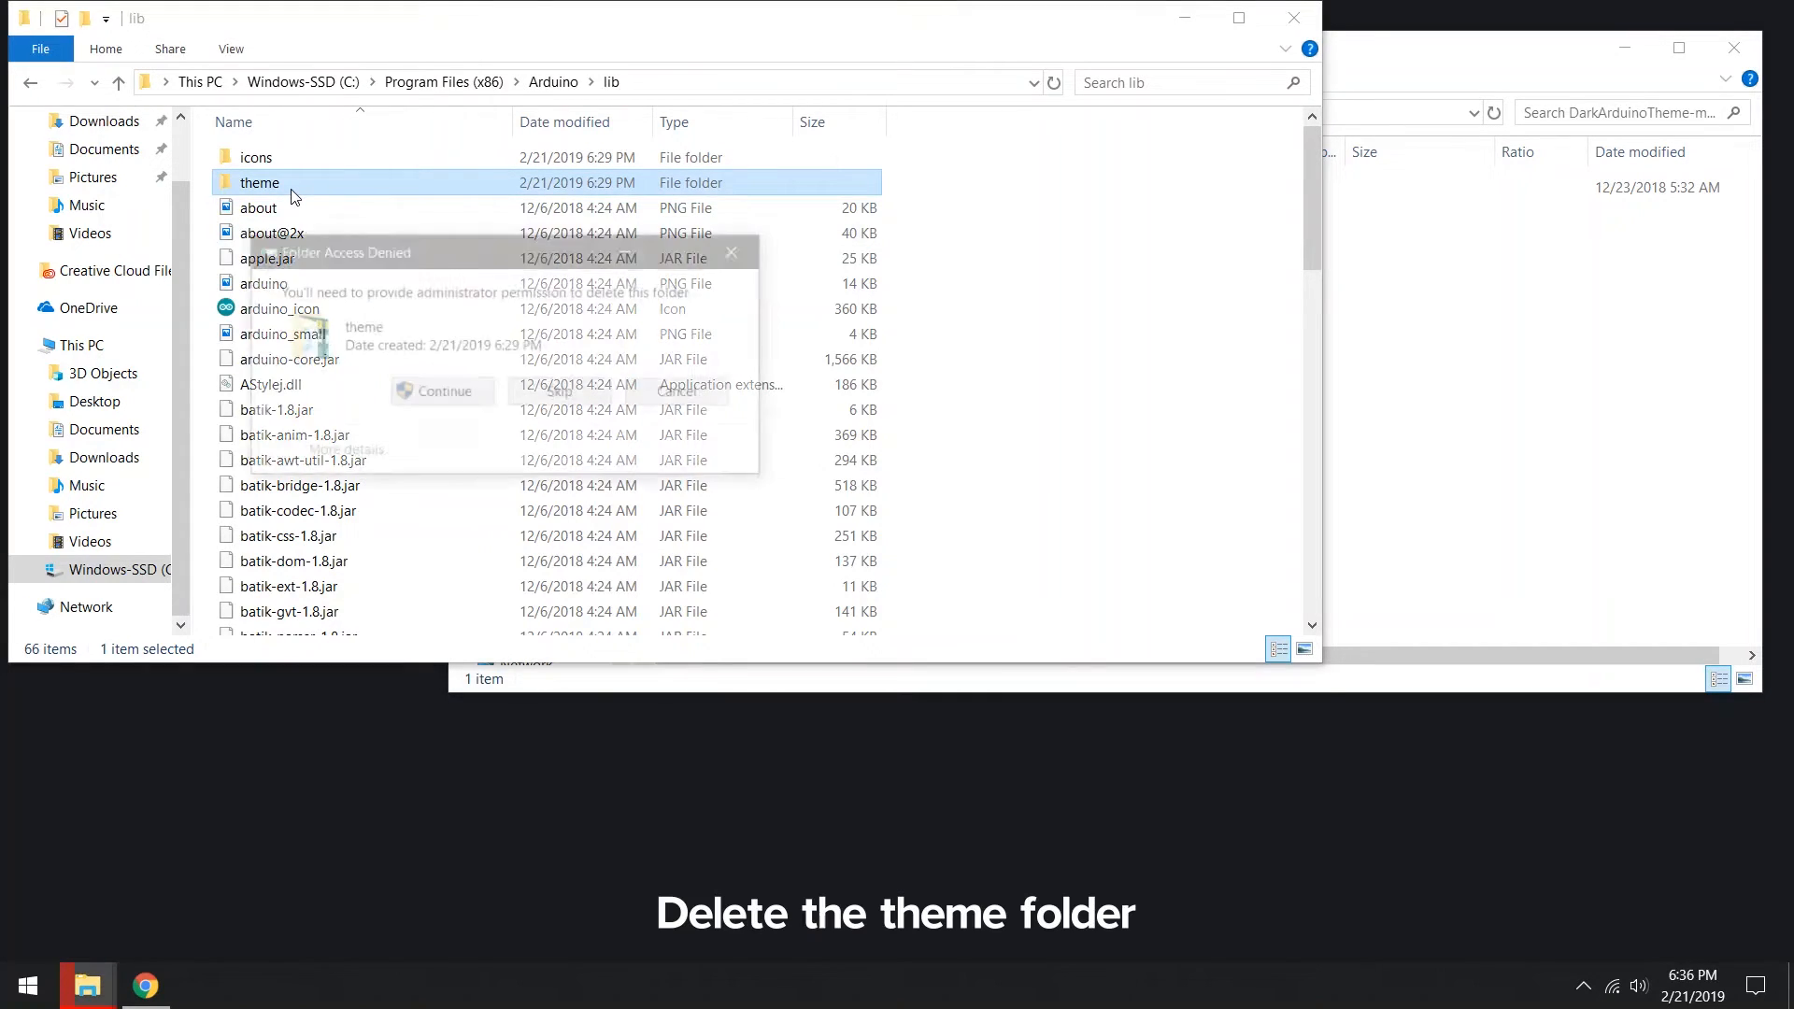
Delete the original theme folder and paste the dark theme files, approving both as administrator
left_click(441, 390)
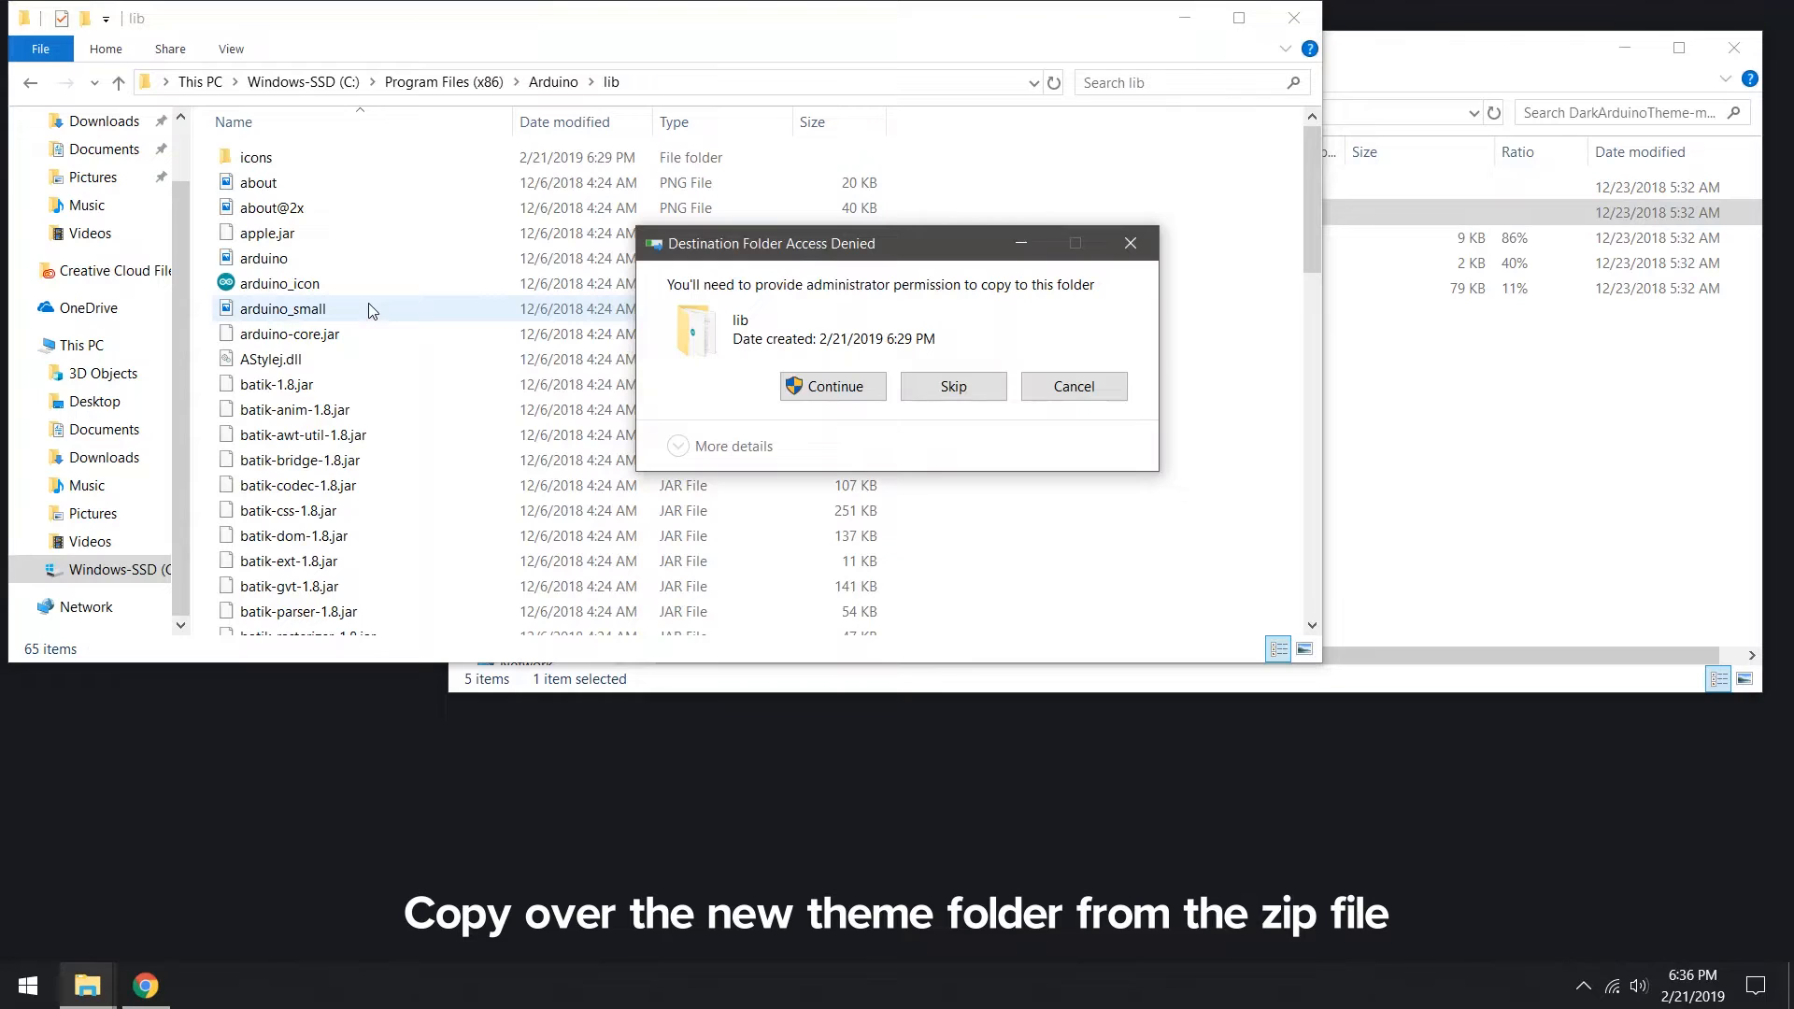
left_click(833, 385)
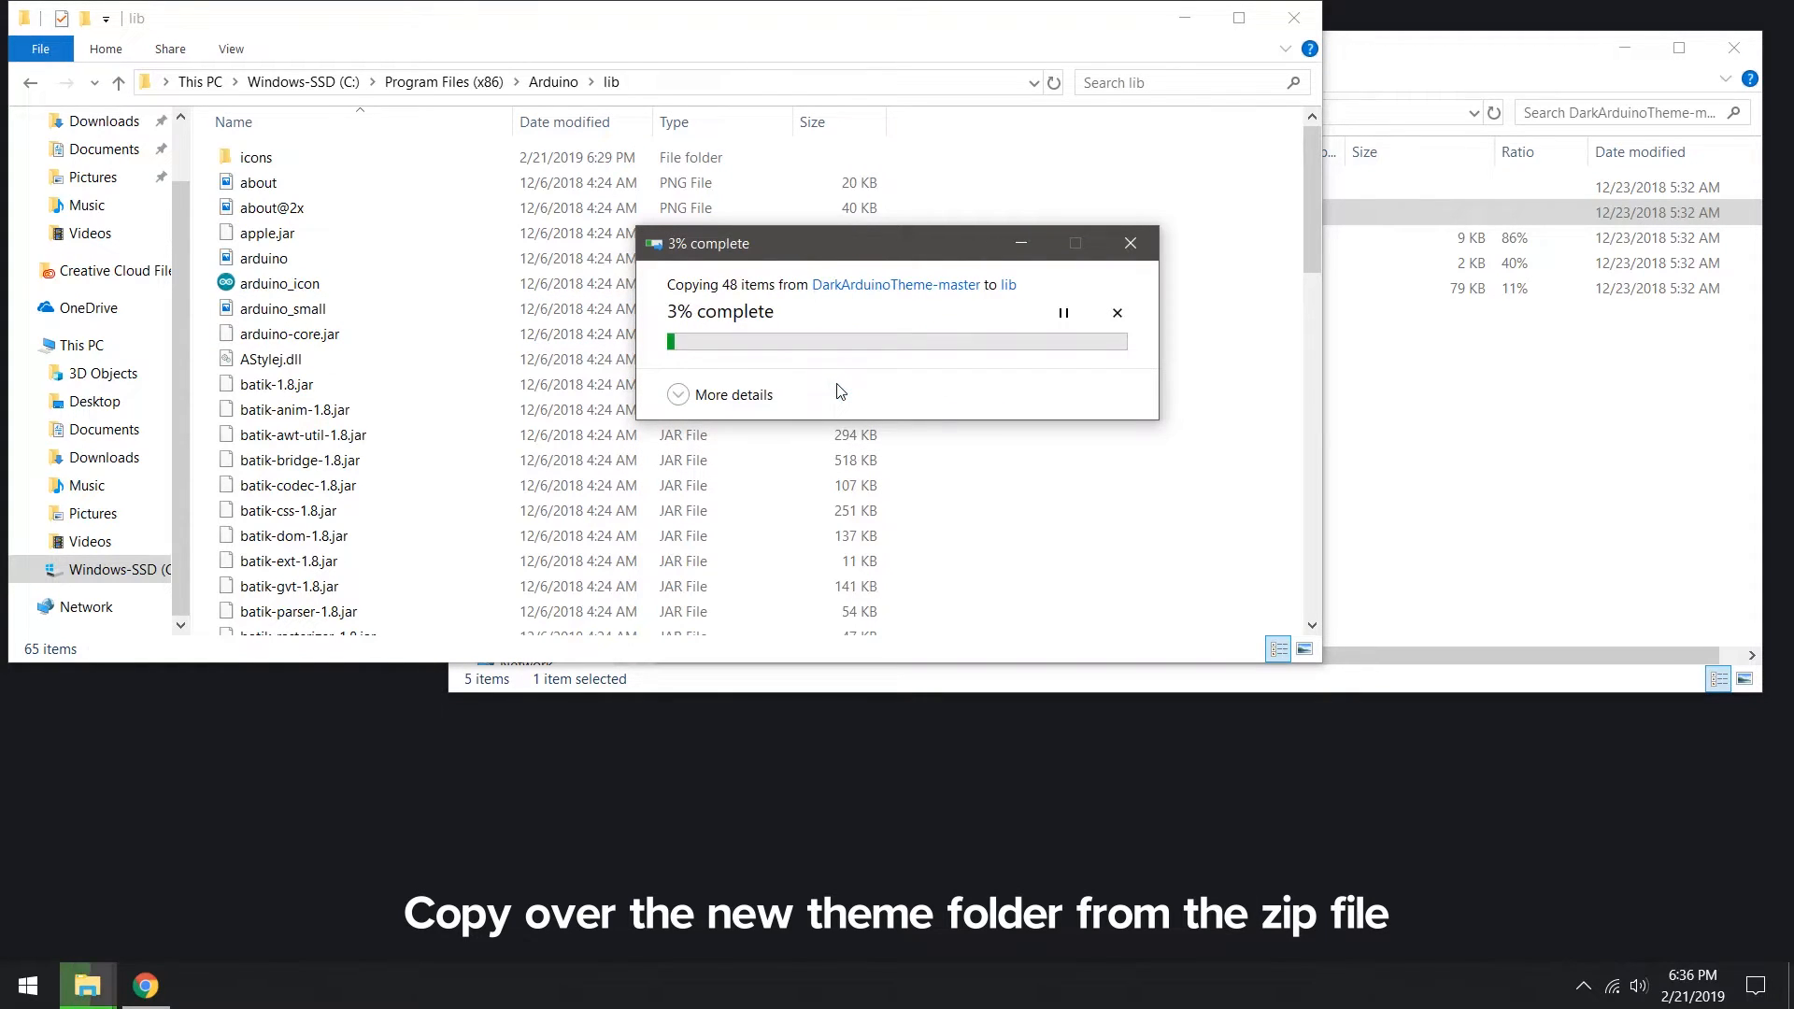